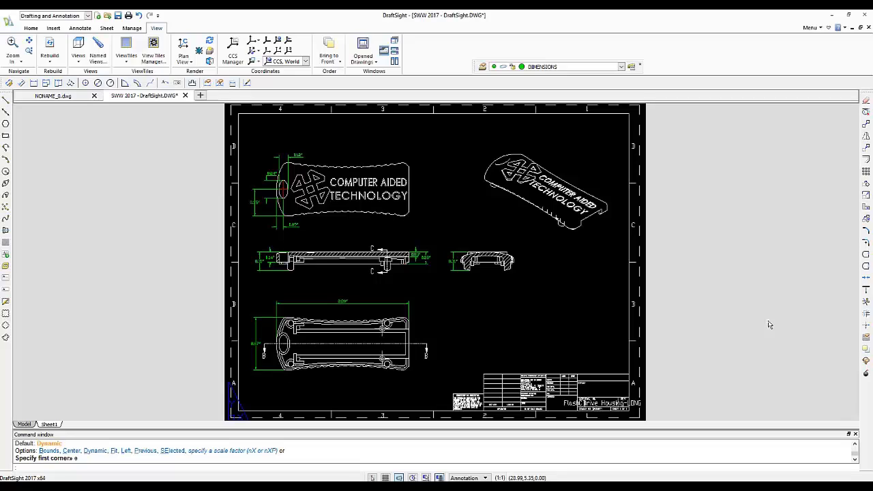
{"action": "mouse_move", "coordinate": [765, 356]}
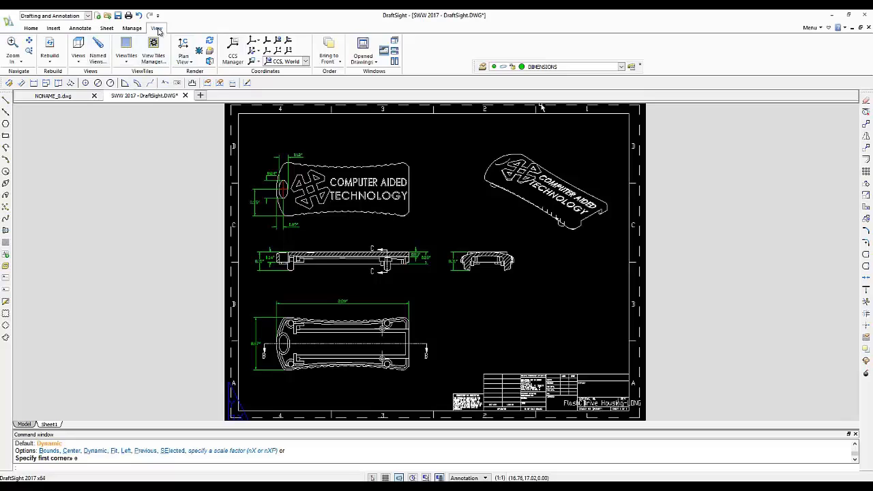
{"action": "mouse_move", "coordinate": [464, 65]}
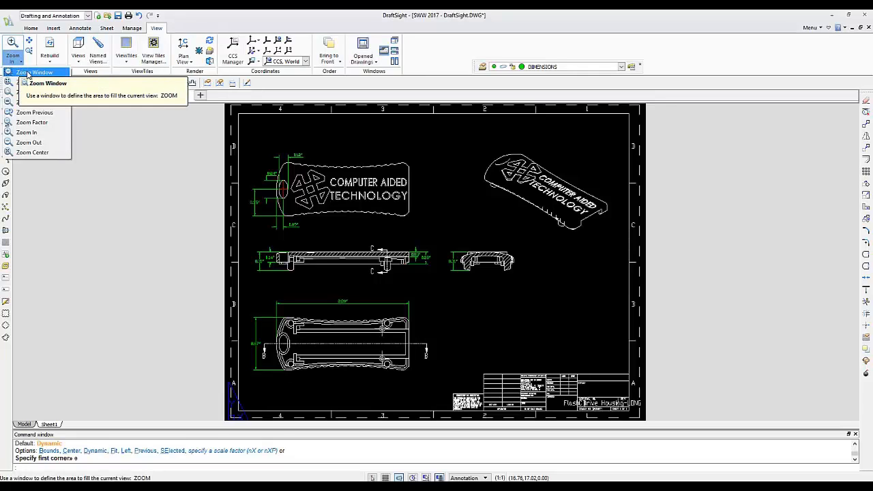
Start a Zoom Window and place its first corner beside the top view with the logo
{"action": "left_click", "coordinate": [38, 73]}
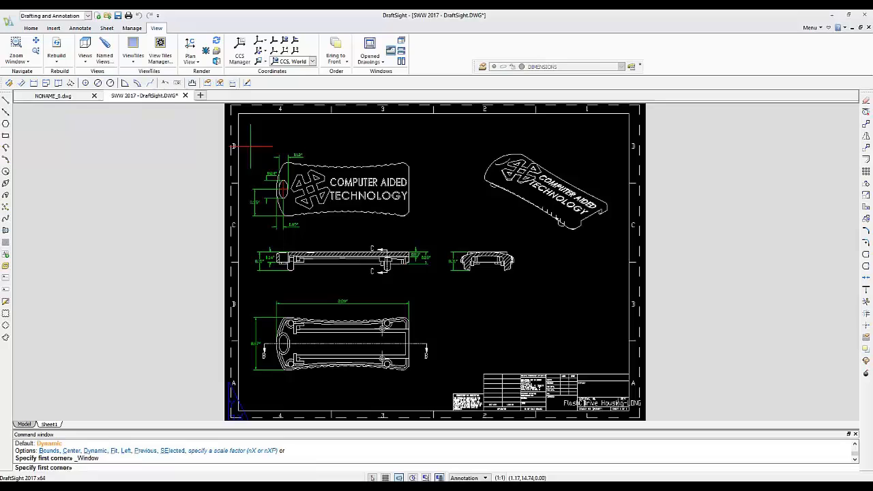
{"action": "left_click", "coordinate": [248, 144]}
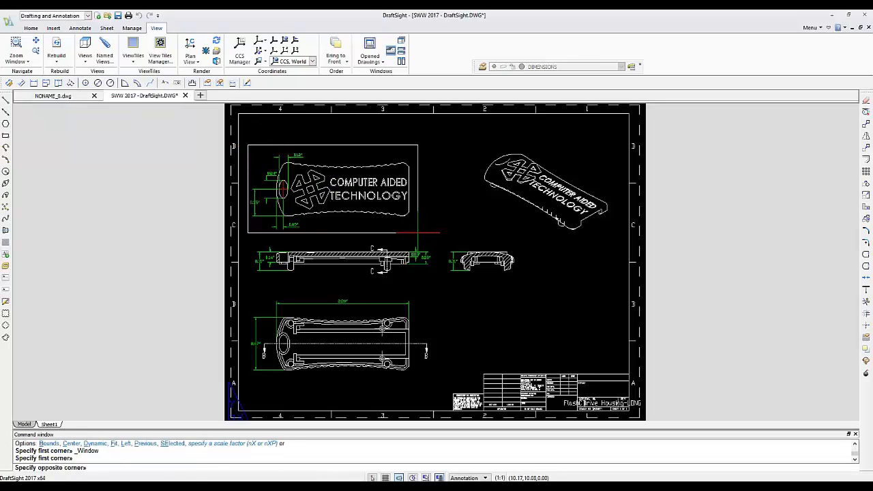
{"action": "mouse_move", "coordinate": [418, 235]}
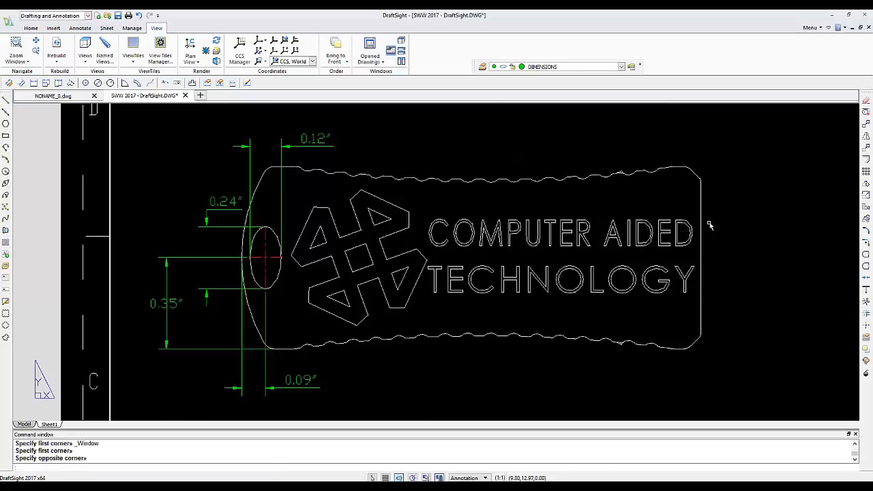
{"action": "mouse_move", "coordinate": [647, 198]}
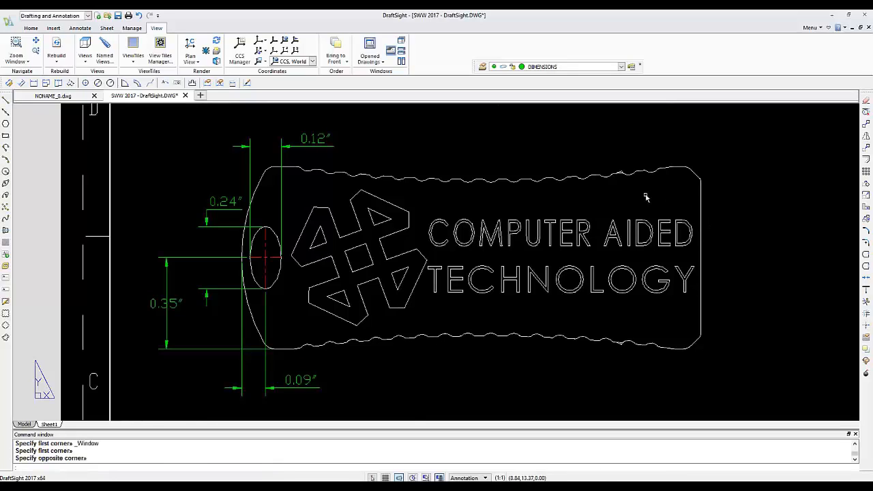
Use Zoom Previous from the zoom list to restore the full drawing sheet view
{"action": "left_click", "coordinate": [17, 48]}
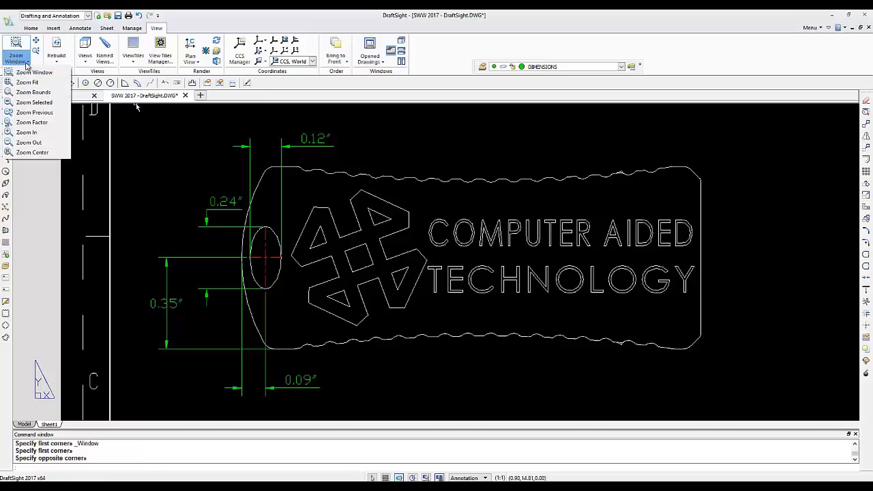
{"action": "mouse_move", "coordinate": [27, 81]}
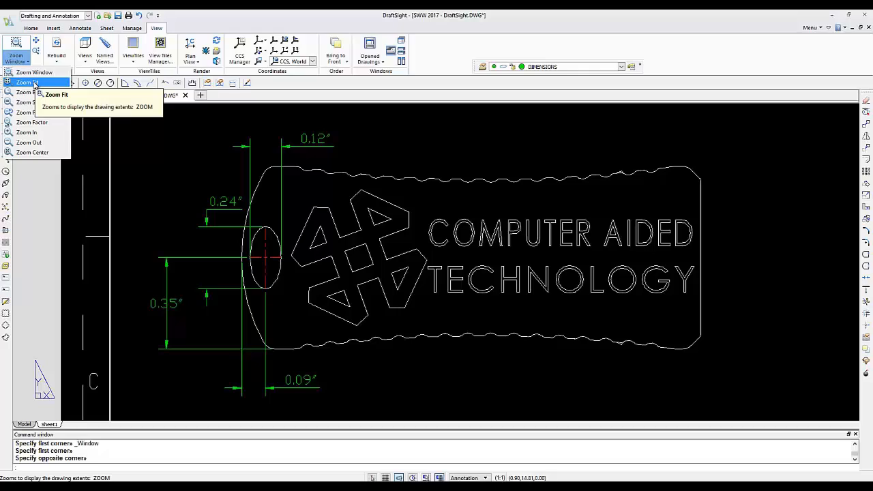
{"action": "mouse_move", "coordinate": [34, 112]}
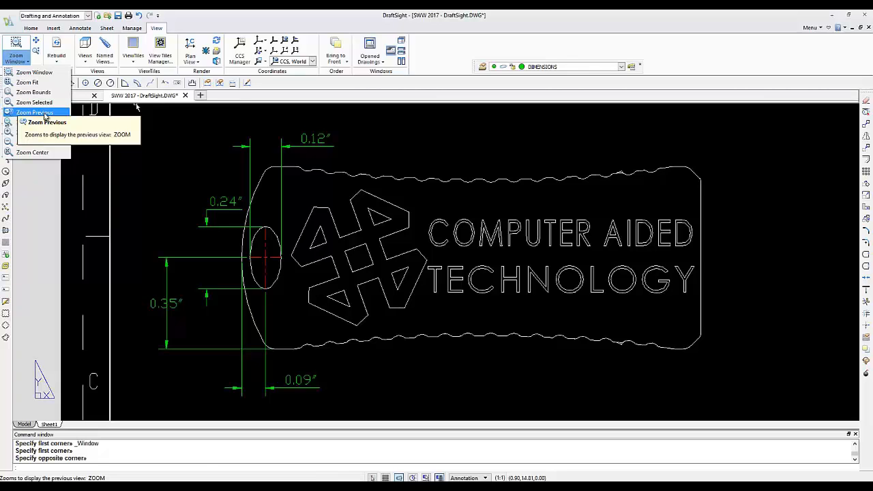
{"action": "left_click", "coordinate": [34, 112]}
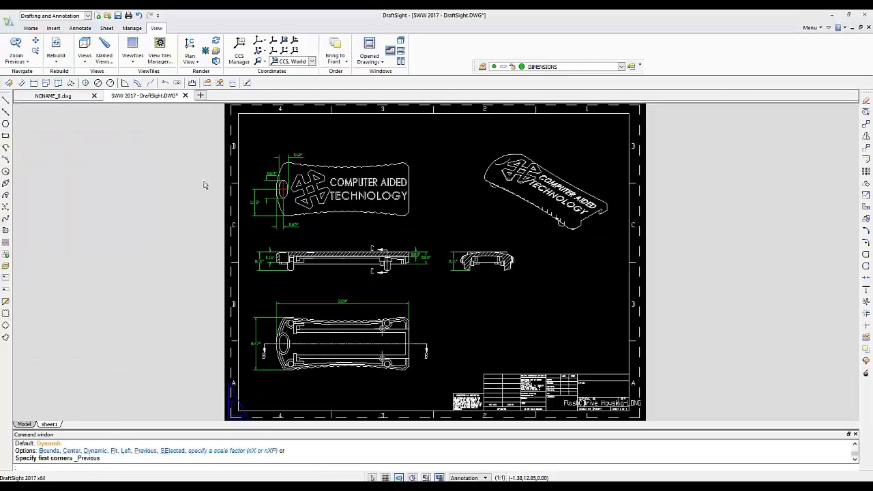
{"action": "mouse_move", "coordinate": [458, 202]}
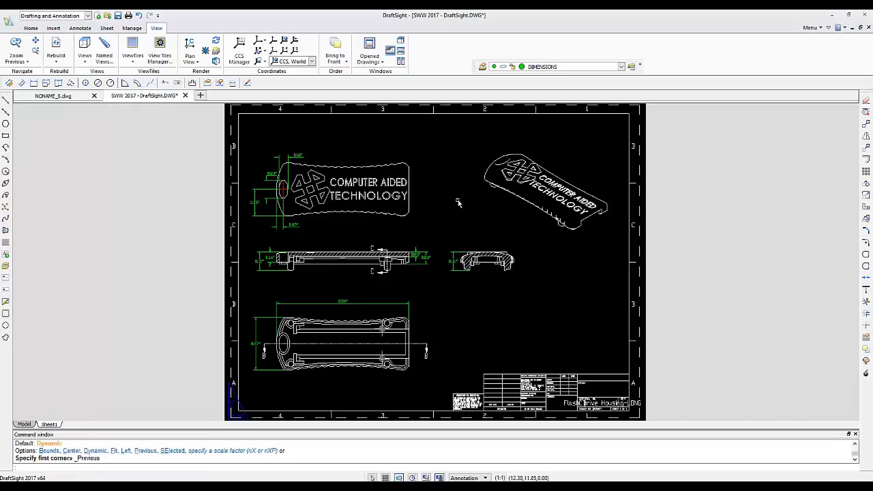
{"action": "mouse_move", "coordinate": [441, 220]}
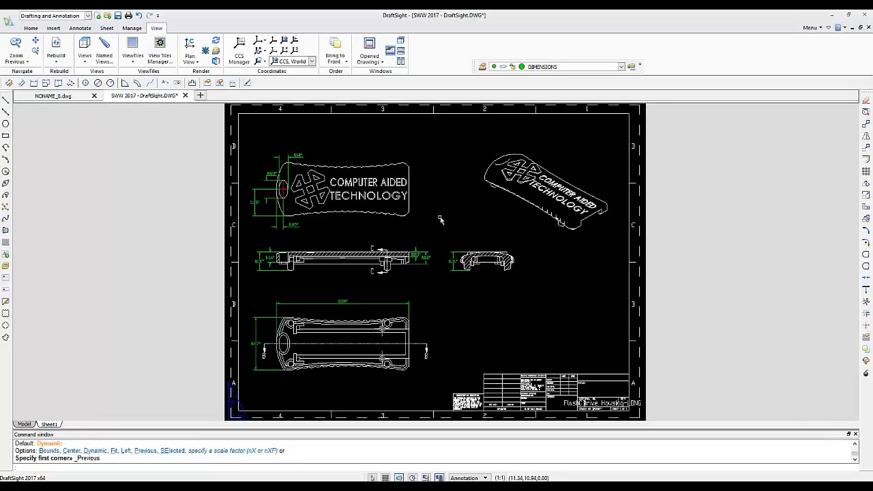
{"action": "mouse_move", "coordinate": [435, 237]}
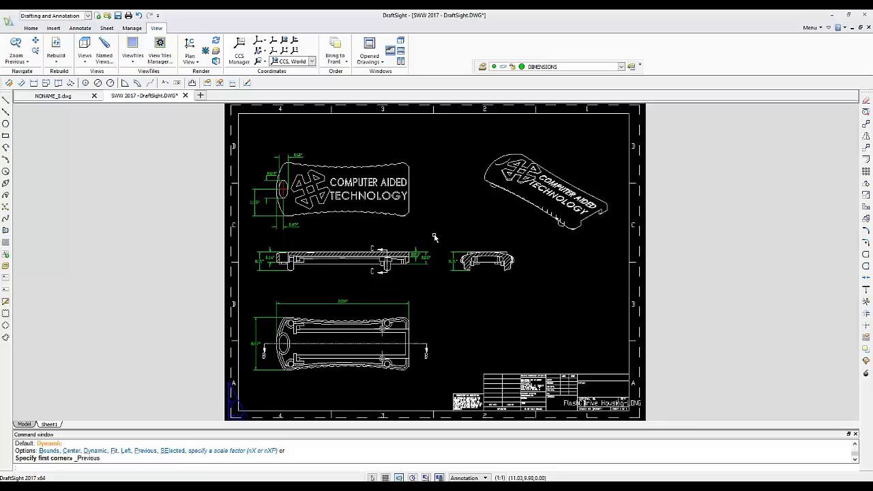
Scroll-zoom in until the logo top view and section views fill the drawing area
{"action": "scroll", "scroll_direction": "up", "scroll_amount": 3}
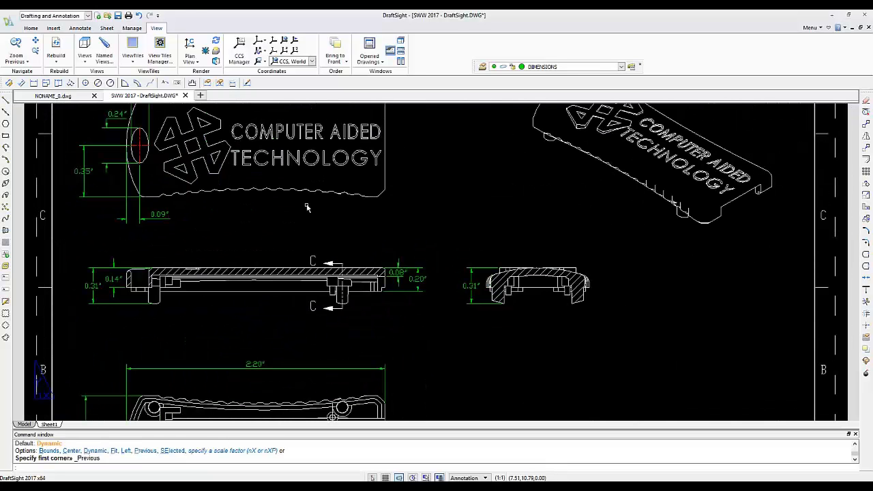
{"action": "scroll", "scroll_direction": "up", "scroll_amount": 3}
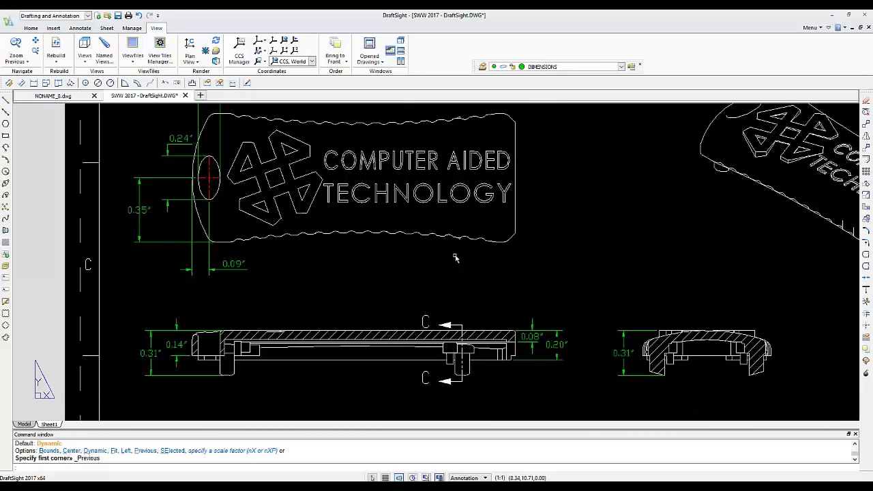
{"action": "left_click_drag", "start_coordinate": [456, 258], "coordinate": [228, 253]}
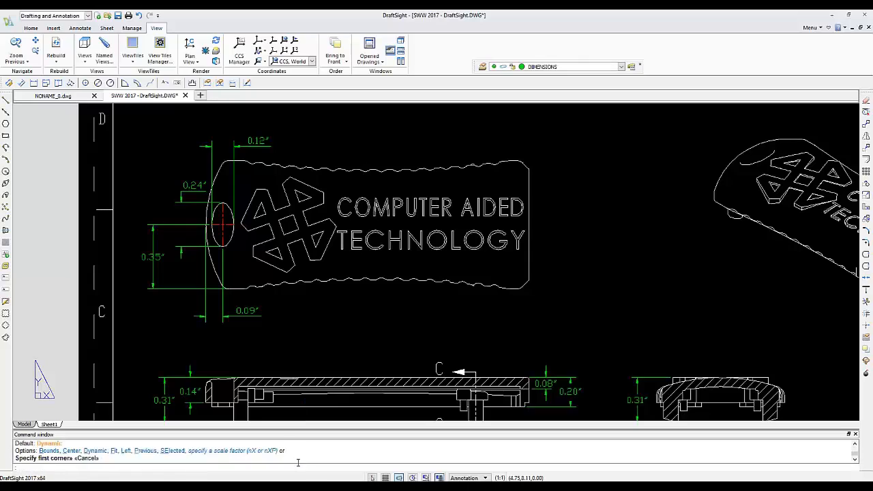
{"action": "mouse_move", "coordinate": [374, 336]}
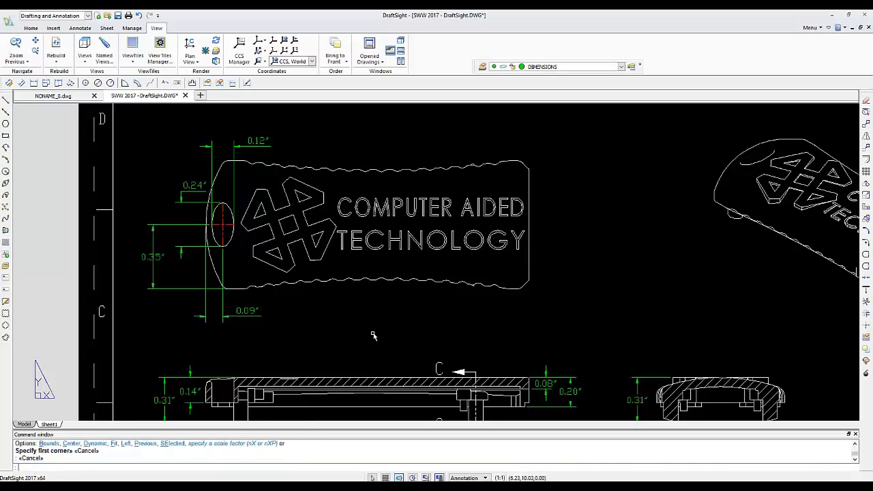
{"action": "mouse_move", "coordinate": [17, 48]}
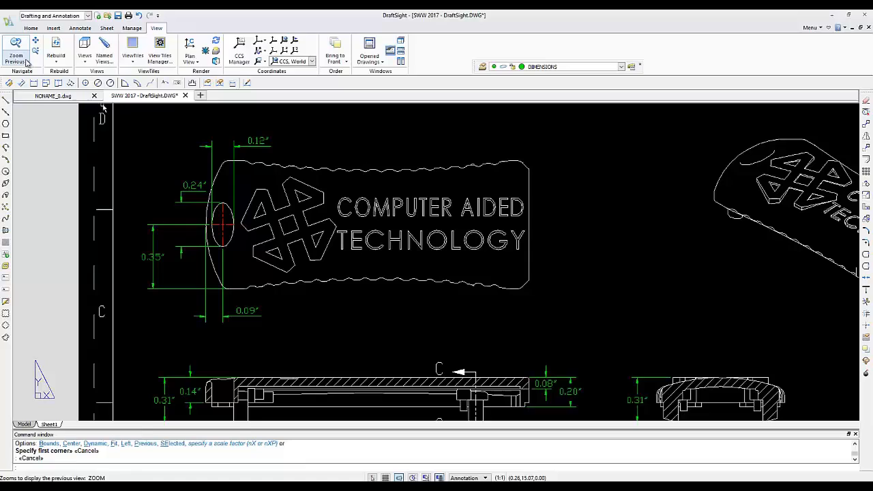
Reopen the View tab's zoom options list to read each command's tooltip
{"action": "left_click", "coordinate": [15, 58]}
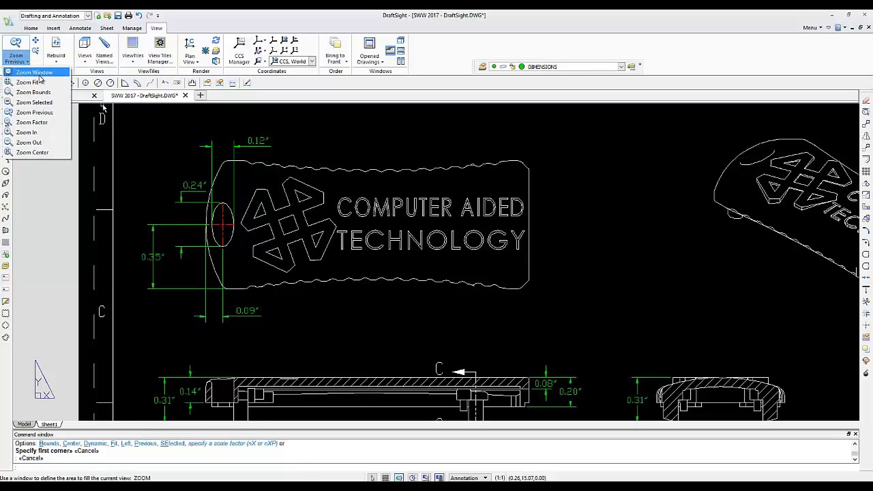
{"action": "mouse_move", "coordinate": [34, 103]}
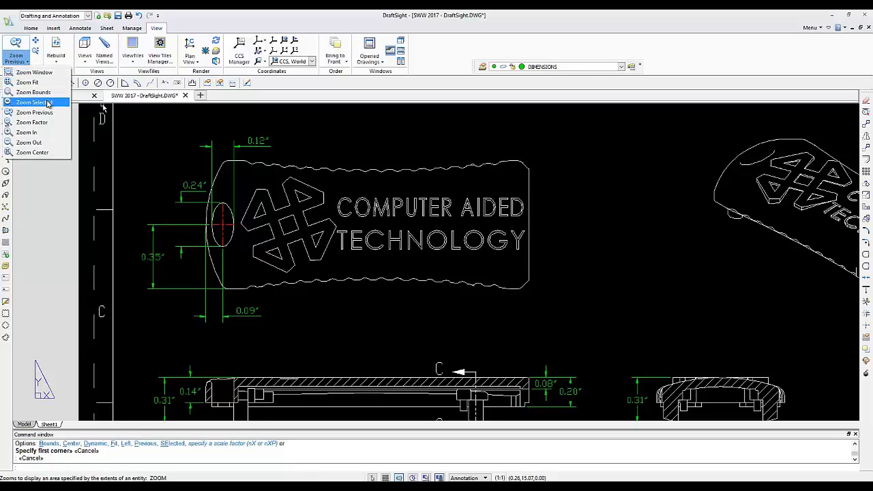
{"action": "mouse_move", "coordinate": [33, 123]}
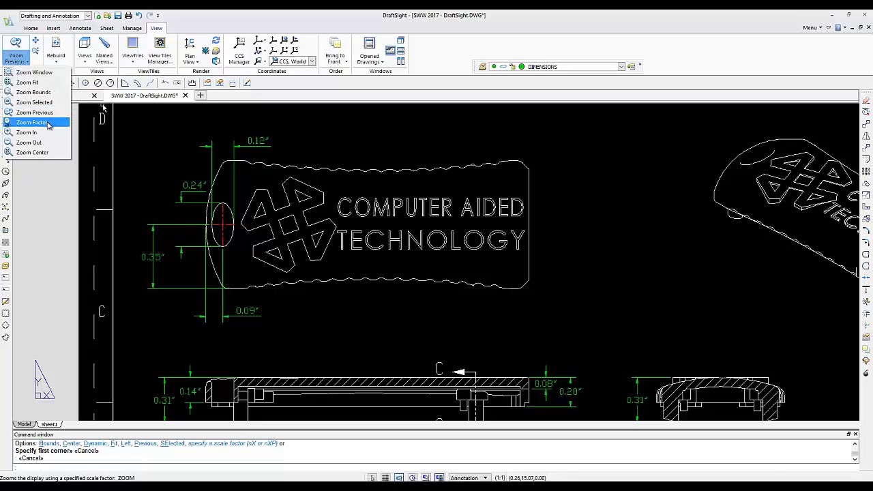
{"action": "mouse_move", "coordinate": [33, 152]}
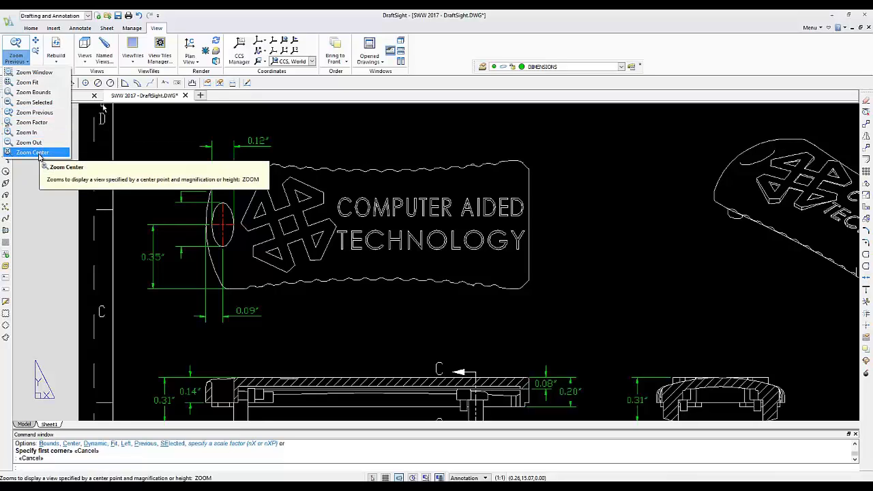